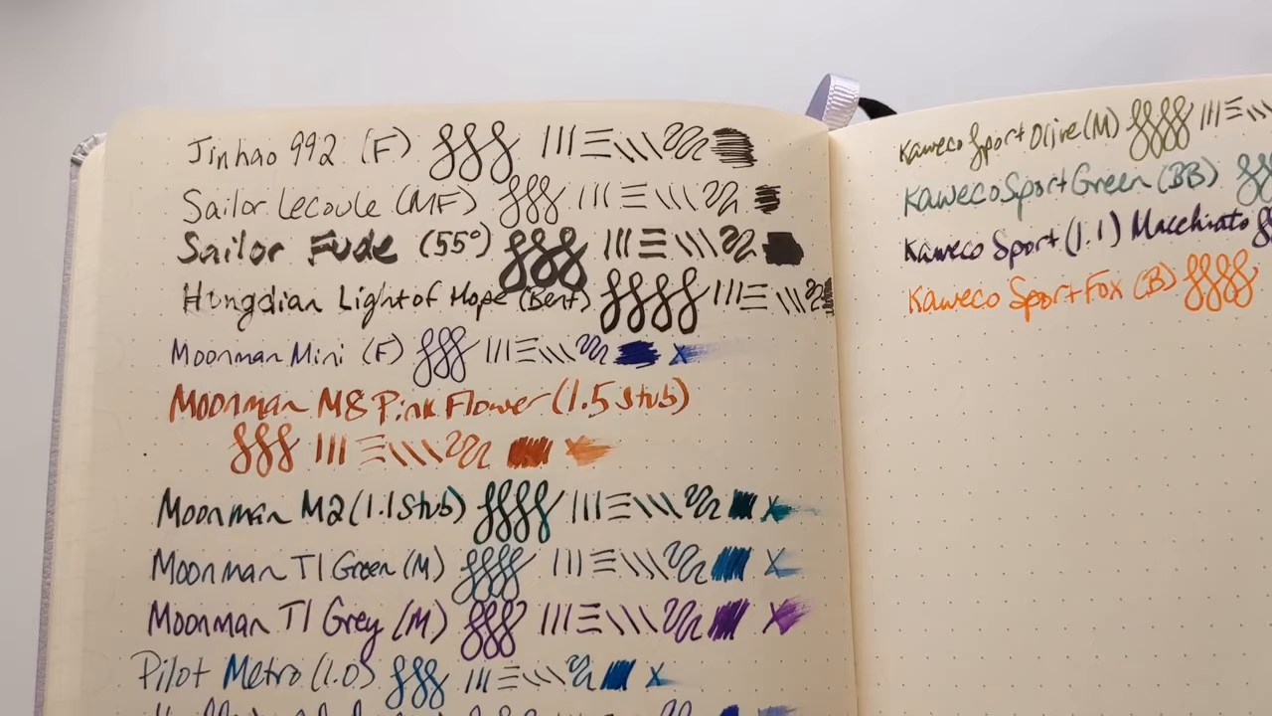
scroll("down", 3)
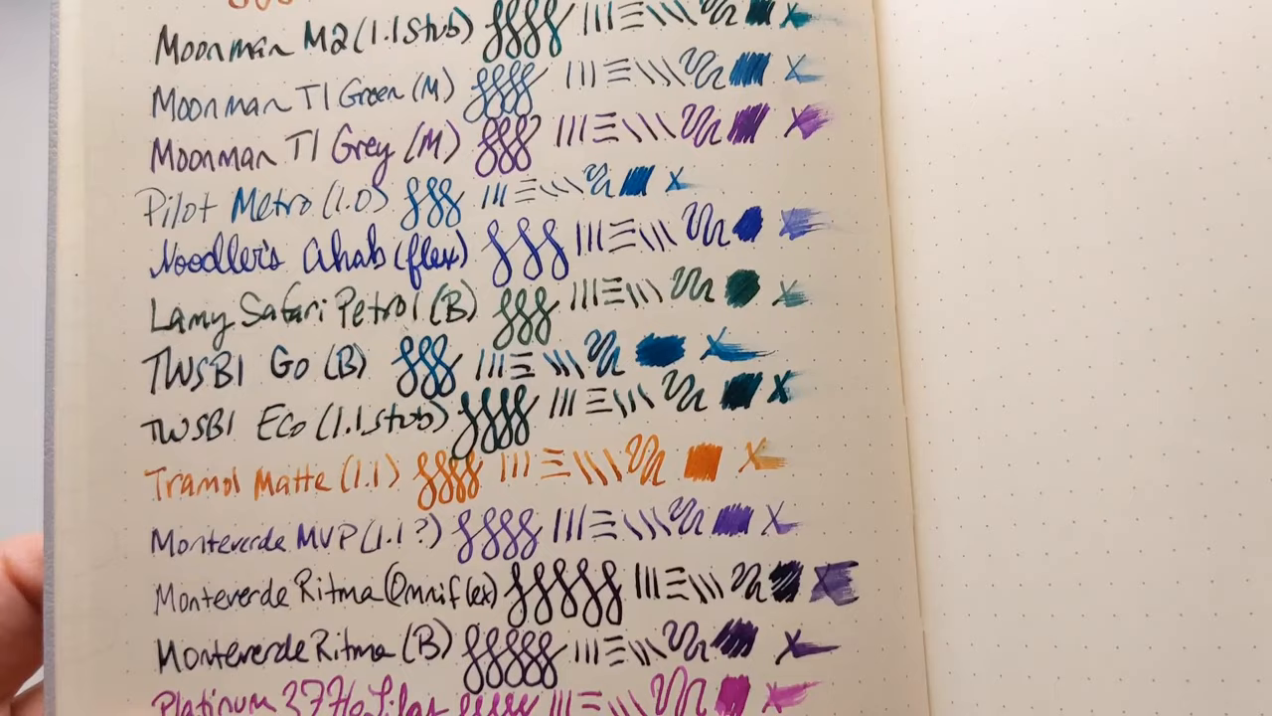